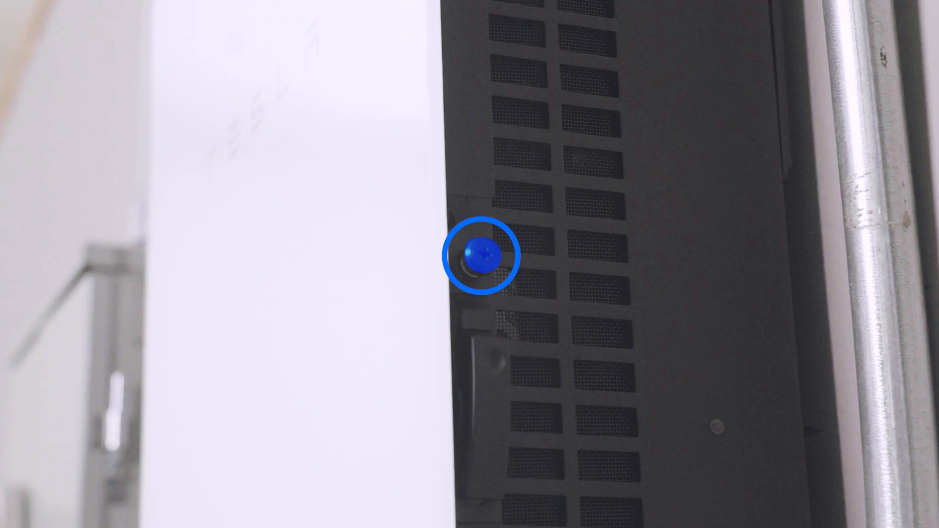
left_click(483, 256)
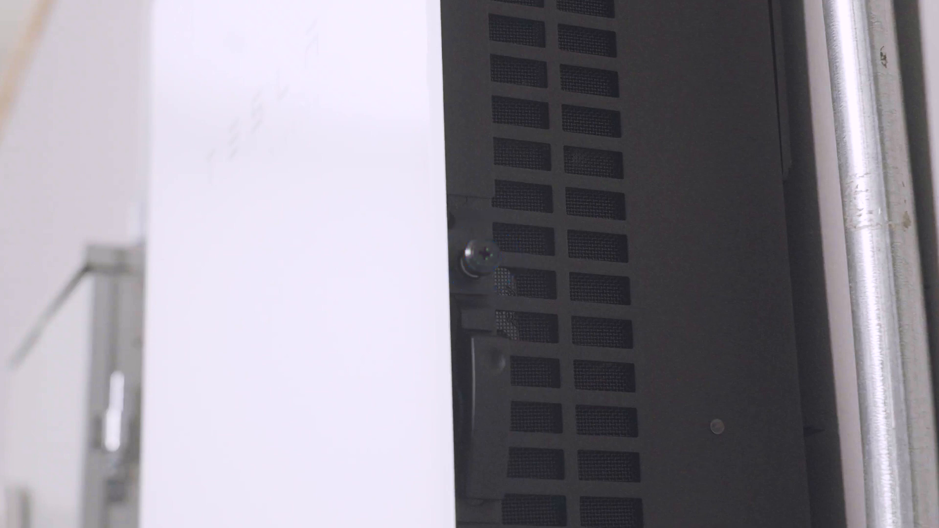